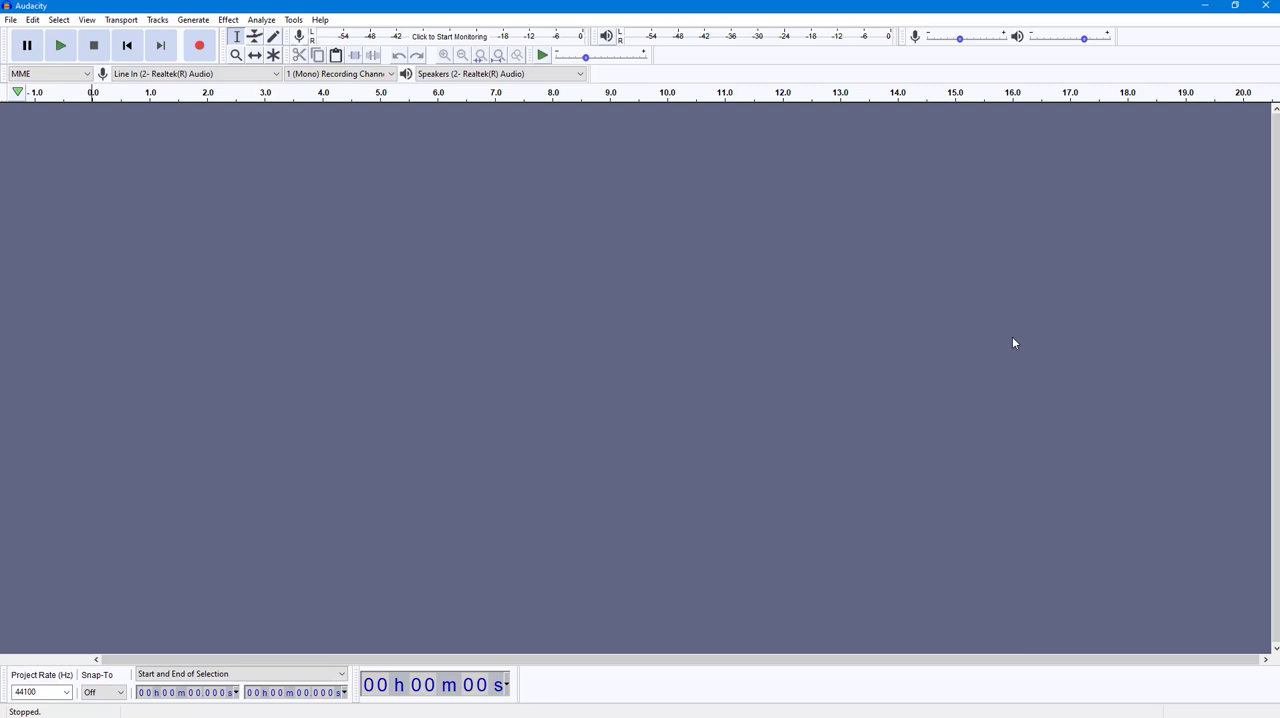
mouse_move(124, 76)
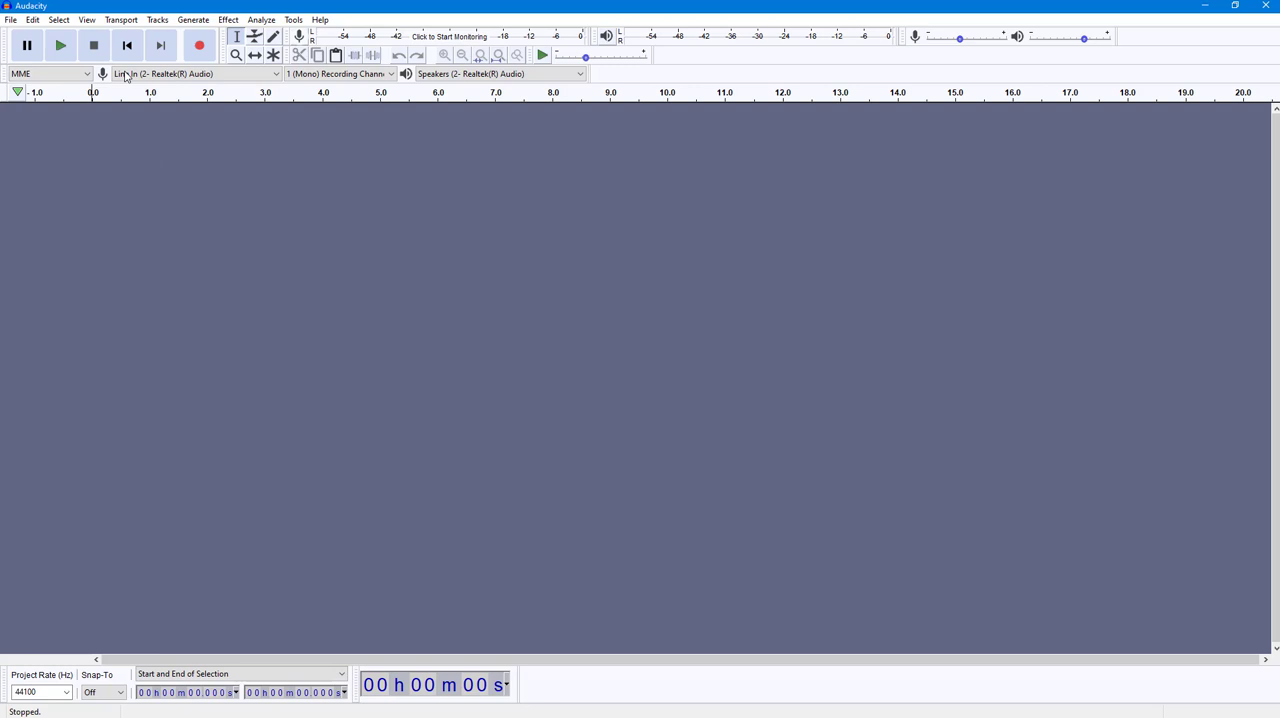
mouse_move(148, 80)
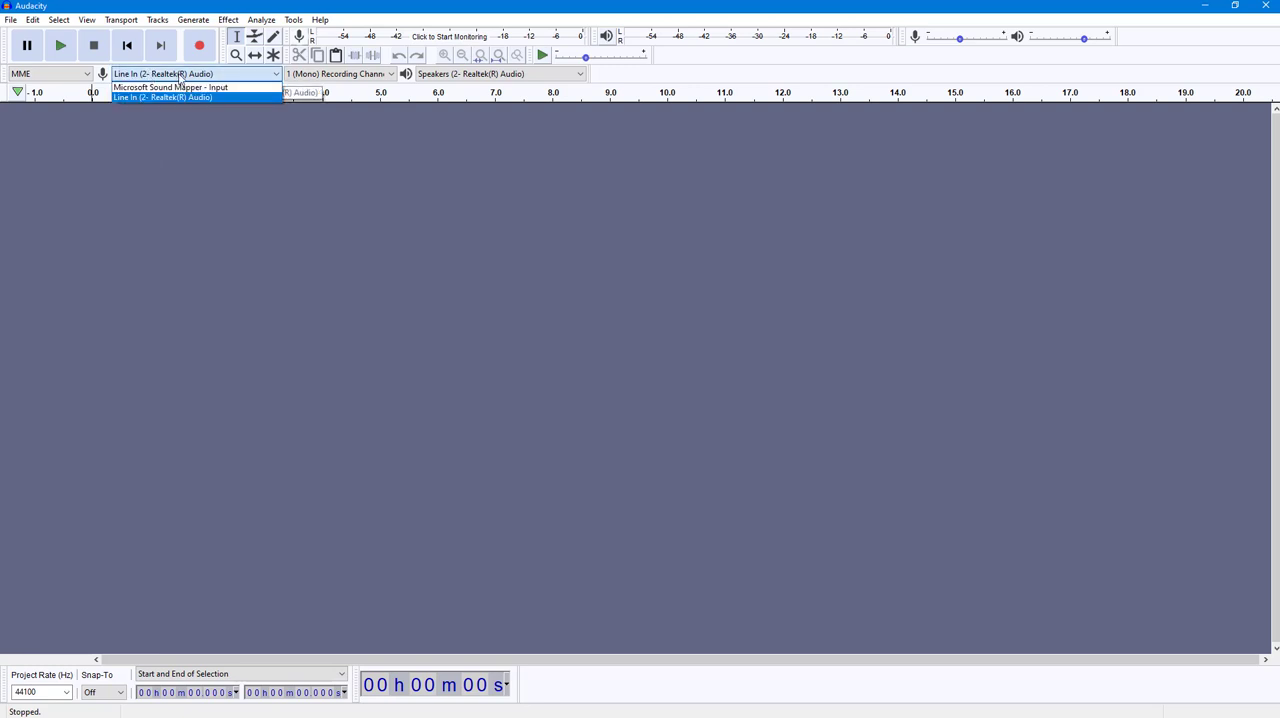
mouse_move(196, 110)
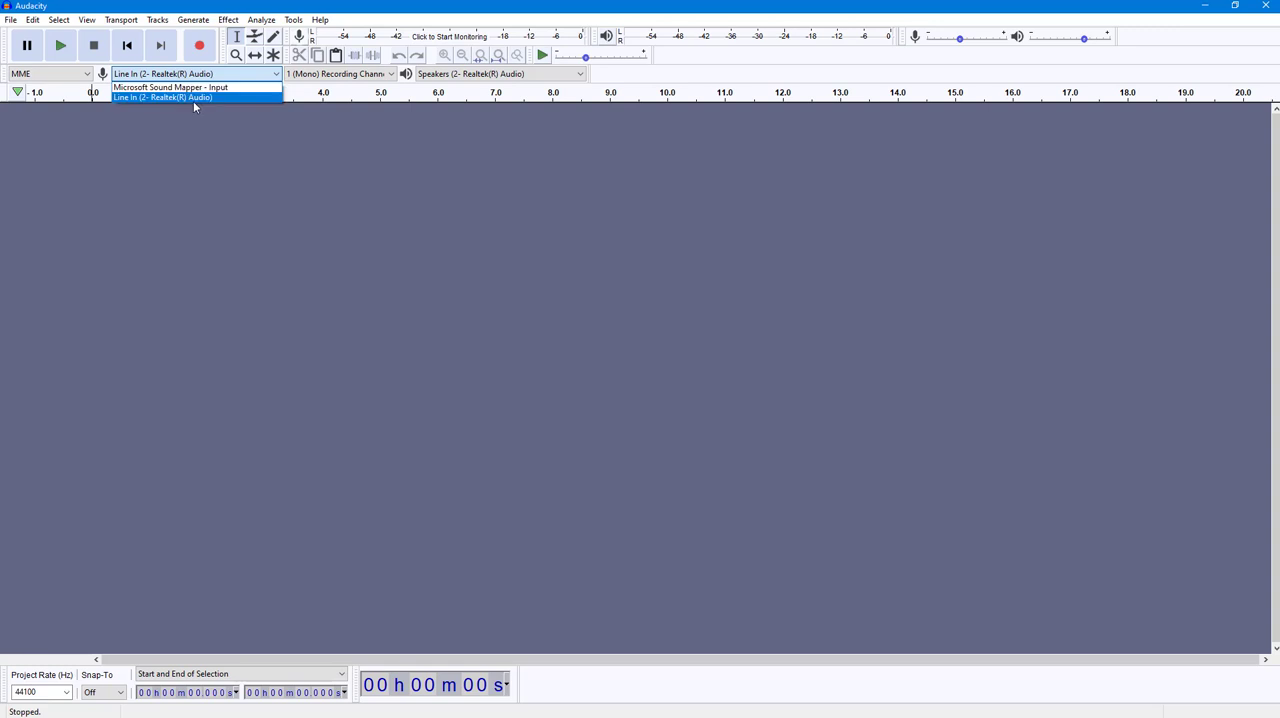
- Keep Line In as recording device and speakers as playback, nudging the recording volume
left_click(164, 98)
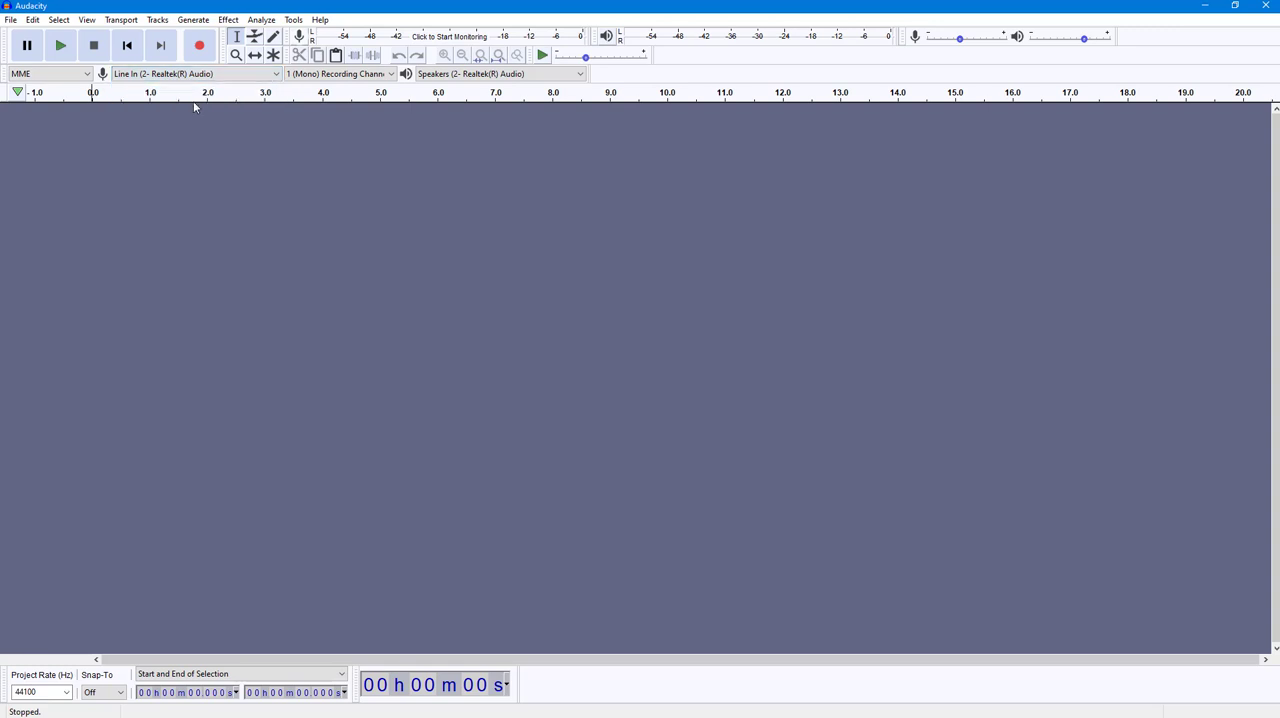
mouse_move(224, 158)
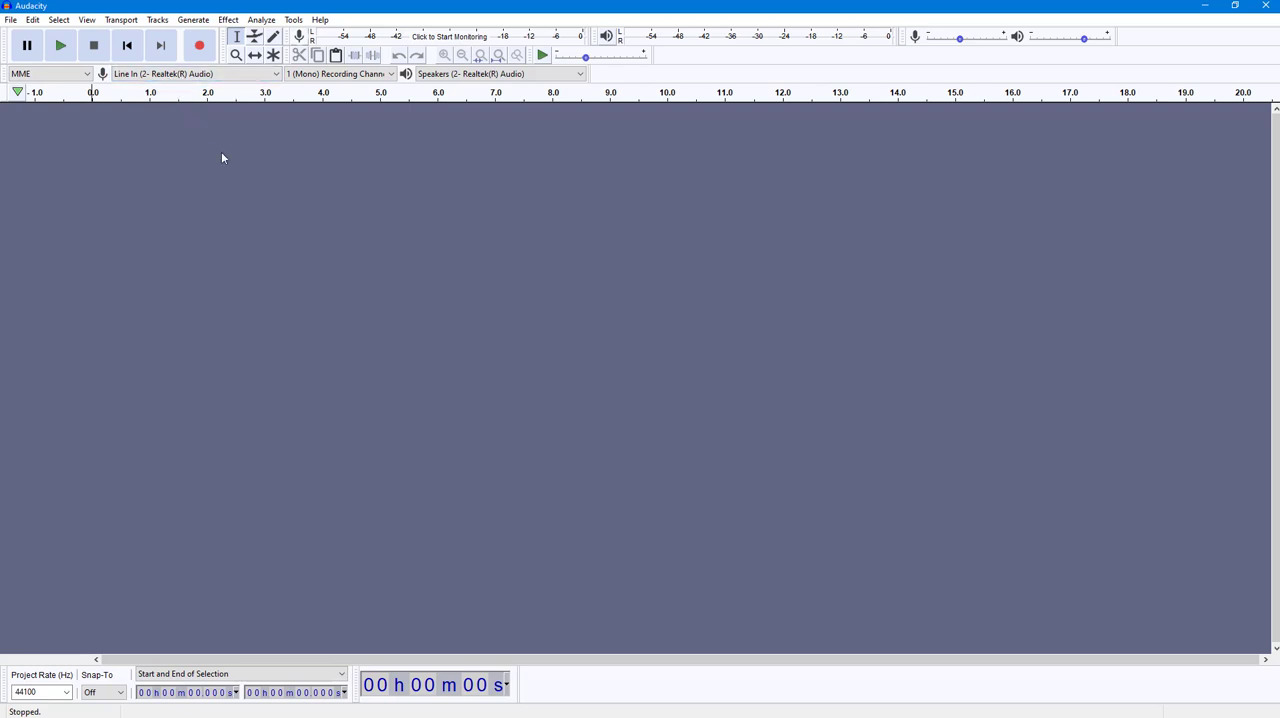
mouse_move(280, 120)
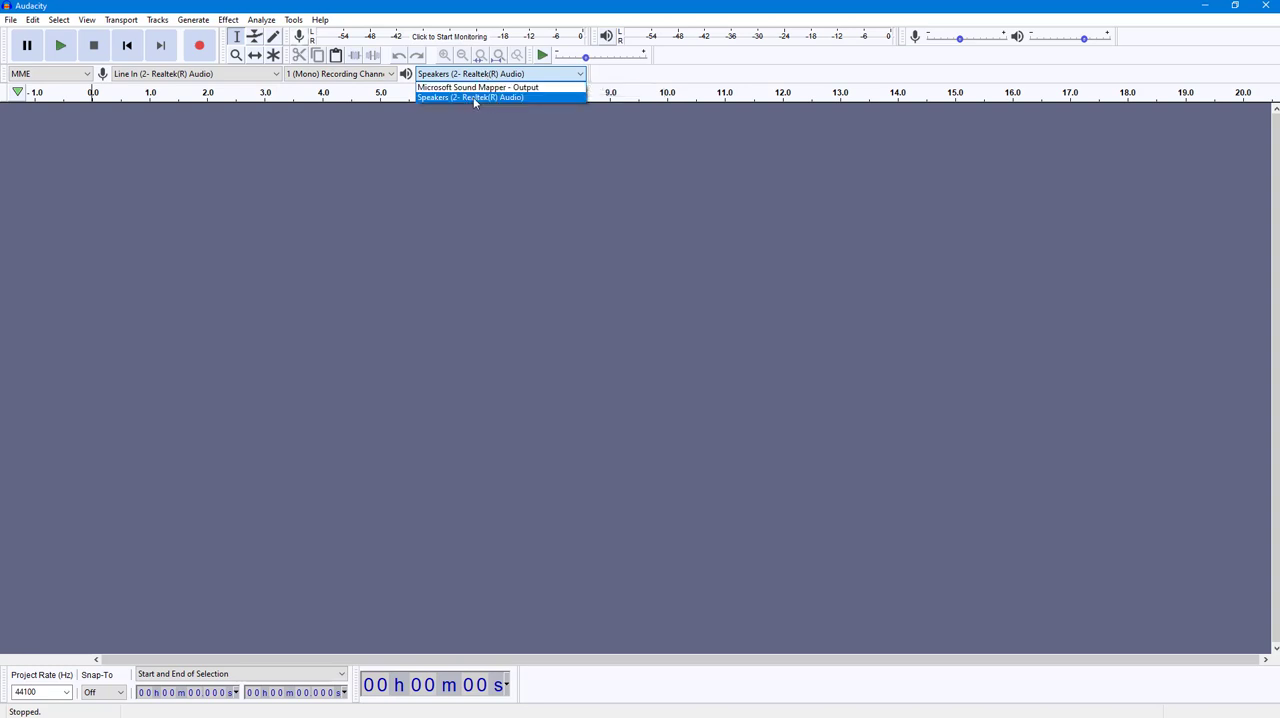
mouse_move(470, 204)
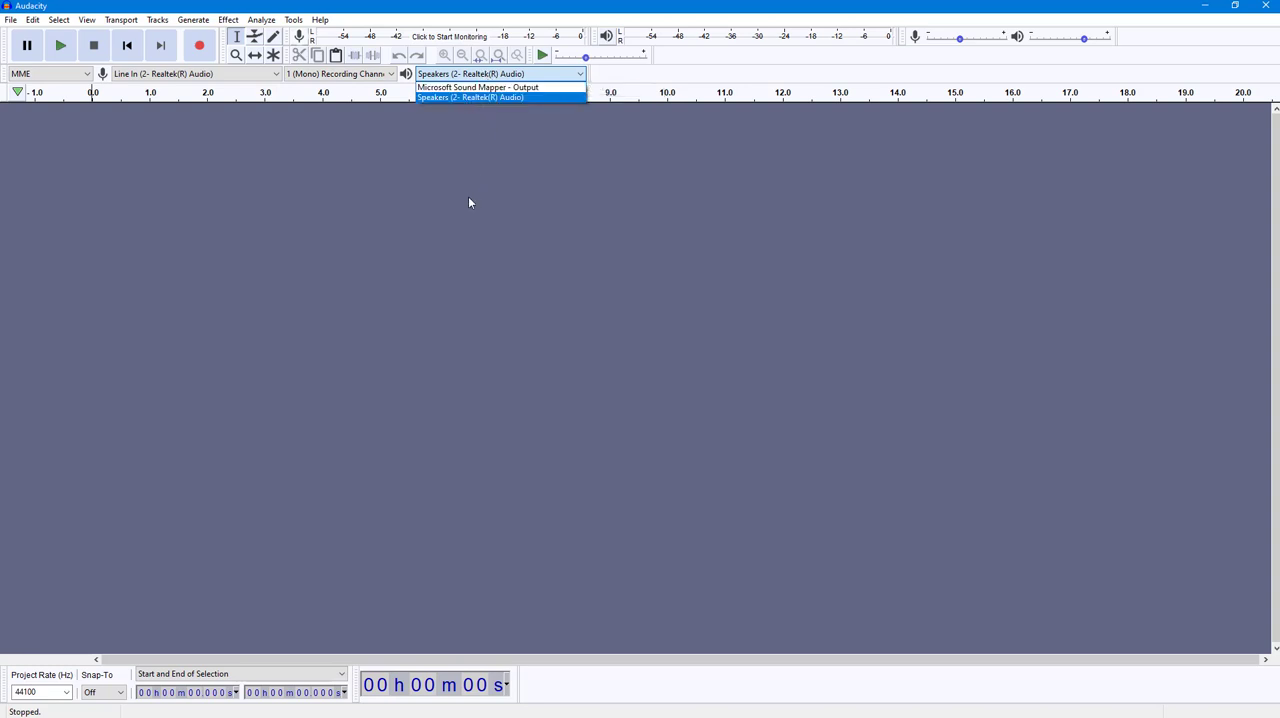
left_click(490, 96)
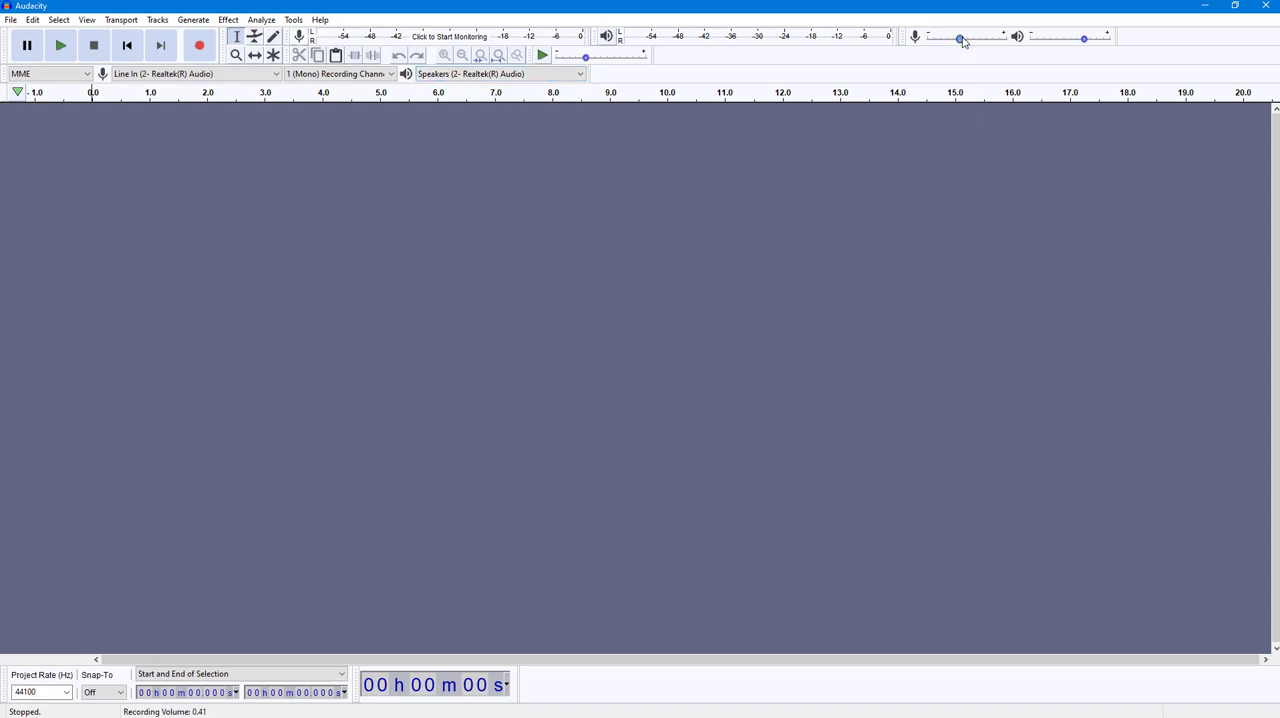
mouse_move(960, 38)
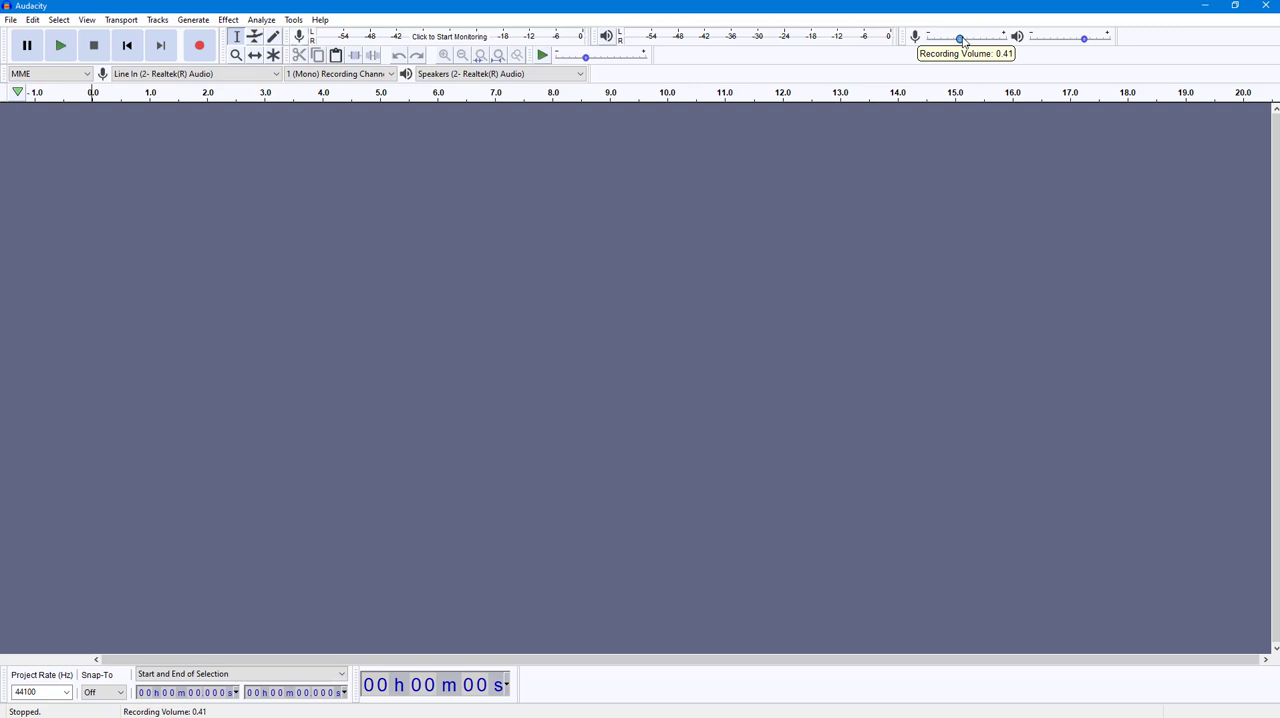
left_click_drag(960, 38, 968, 38)
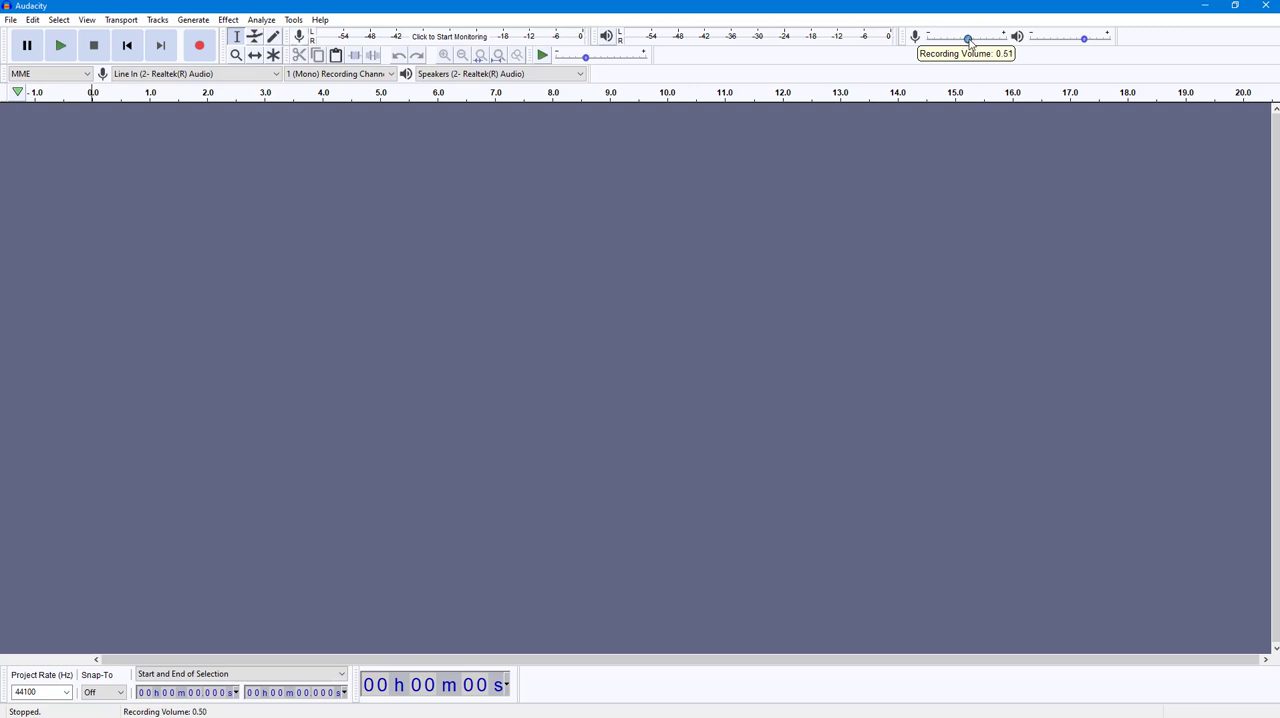
left_click_drag(968, 38, 960, 38)
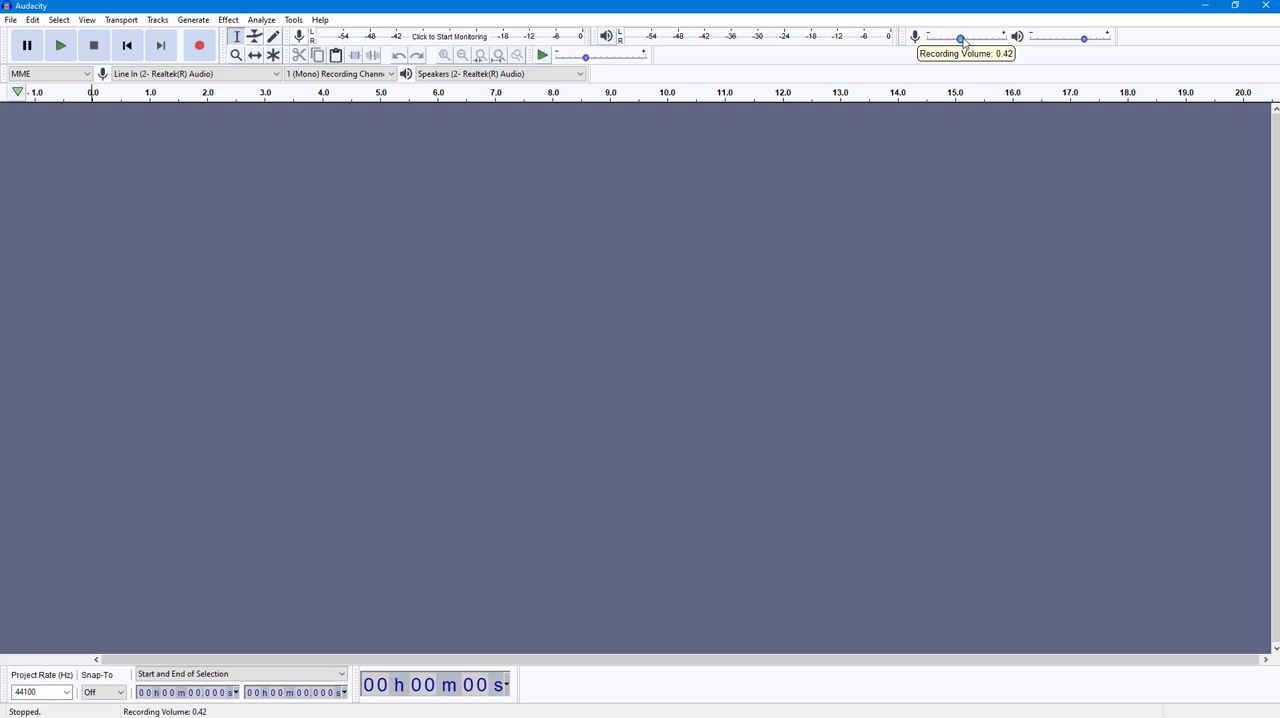
mouse_move(944, 64)
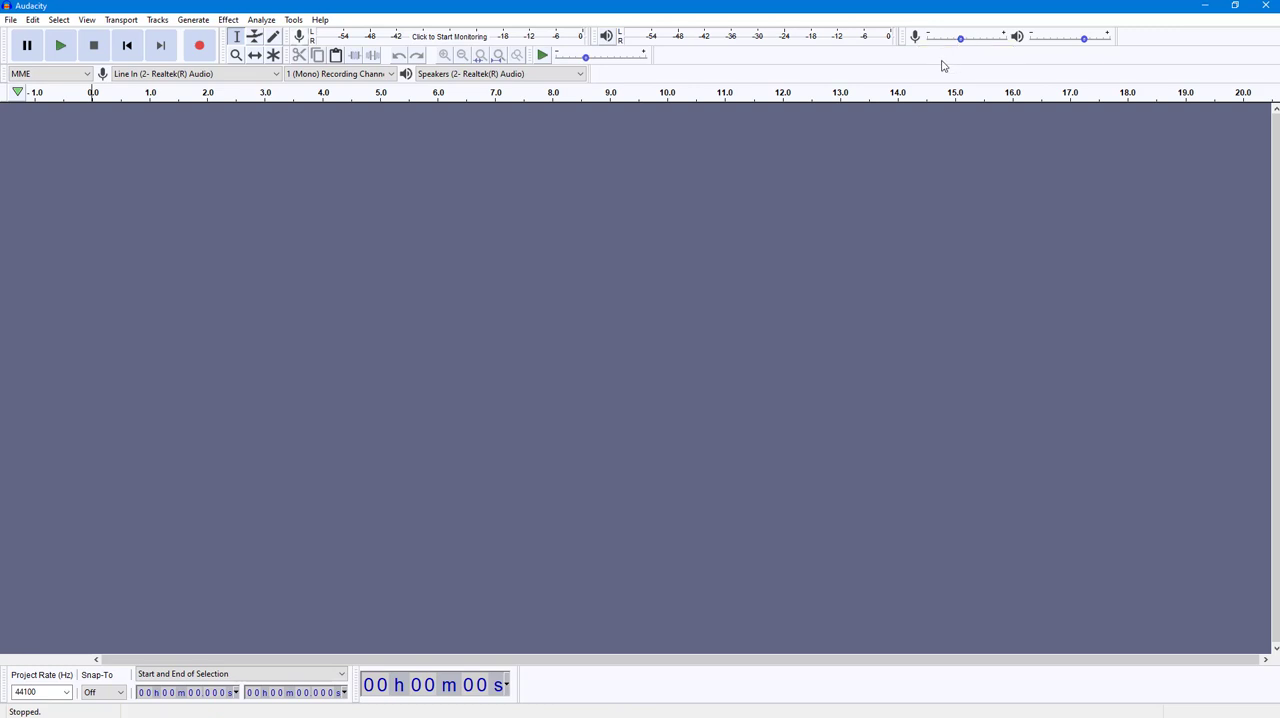
mouse_move(770, 240)
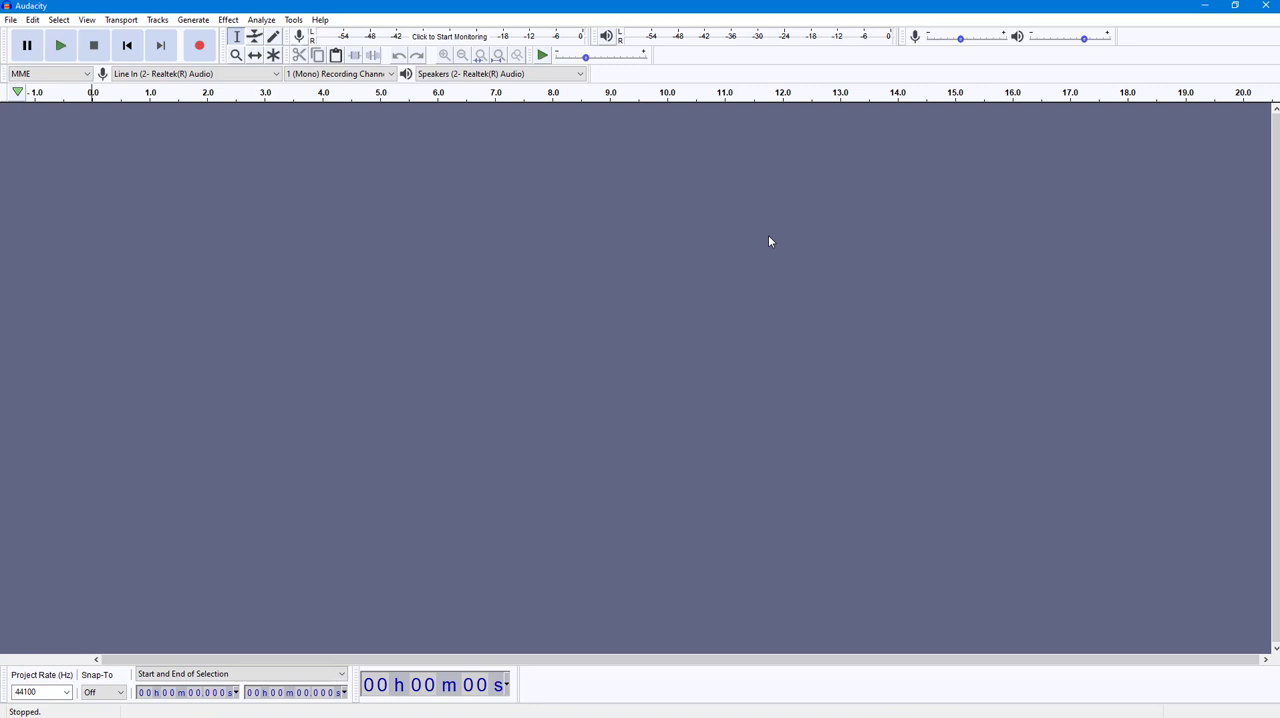
mouse_move(412, 238)
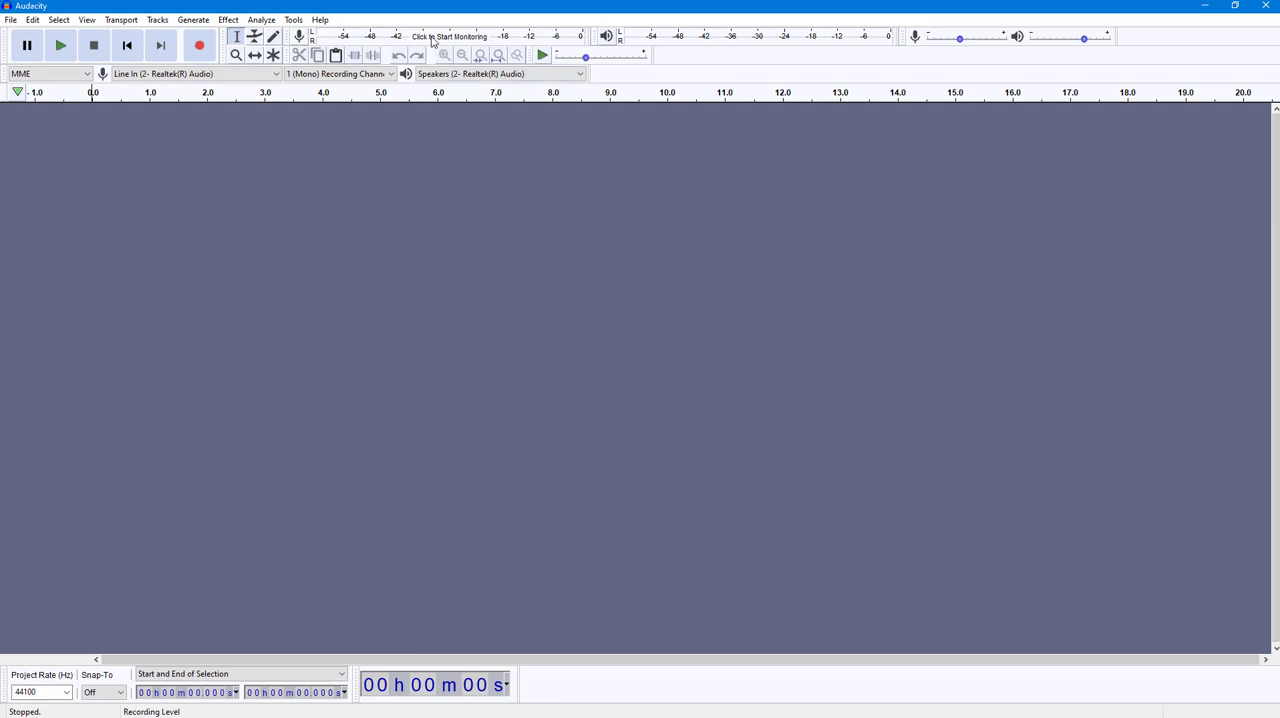
mouse_move(428, 50)
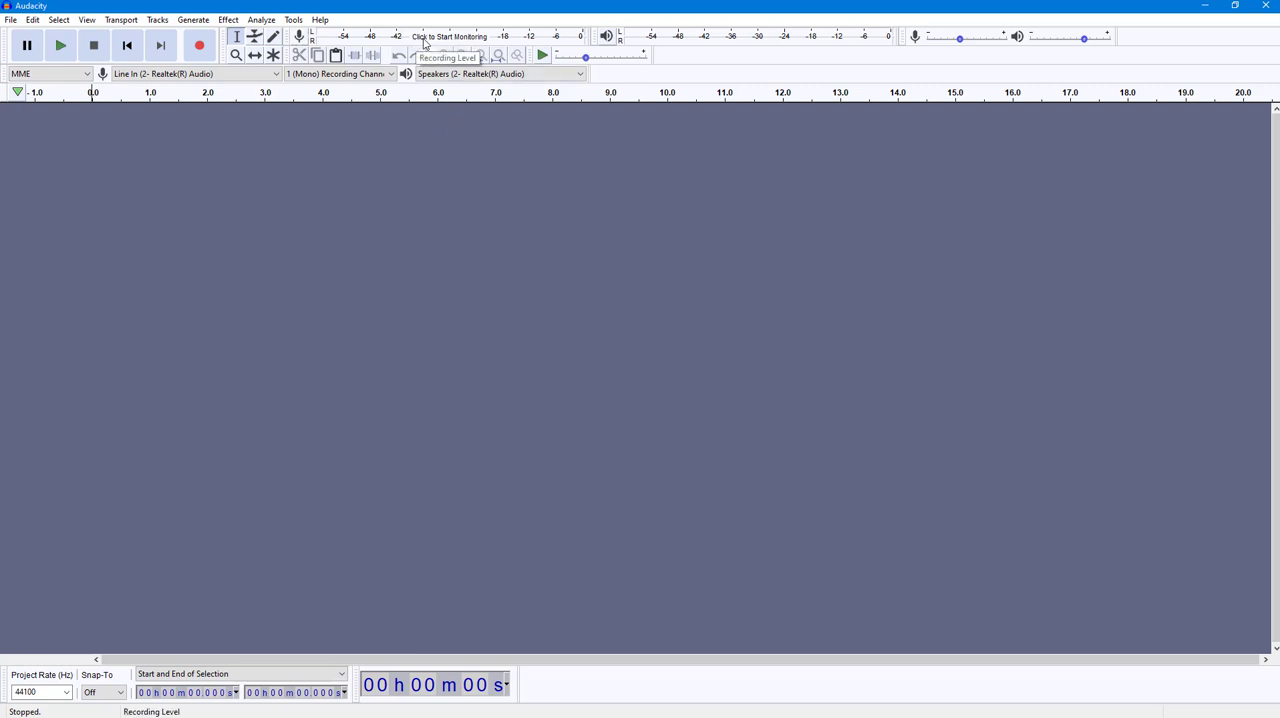
- Start input monitoring and push the recording volume up to maximum (1.00)
left_click(464, 36)
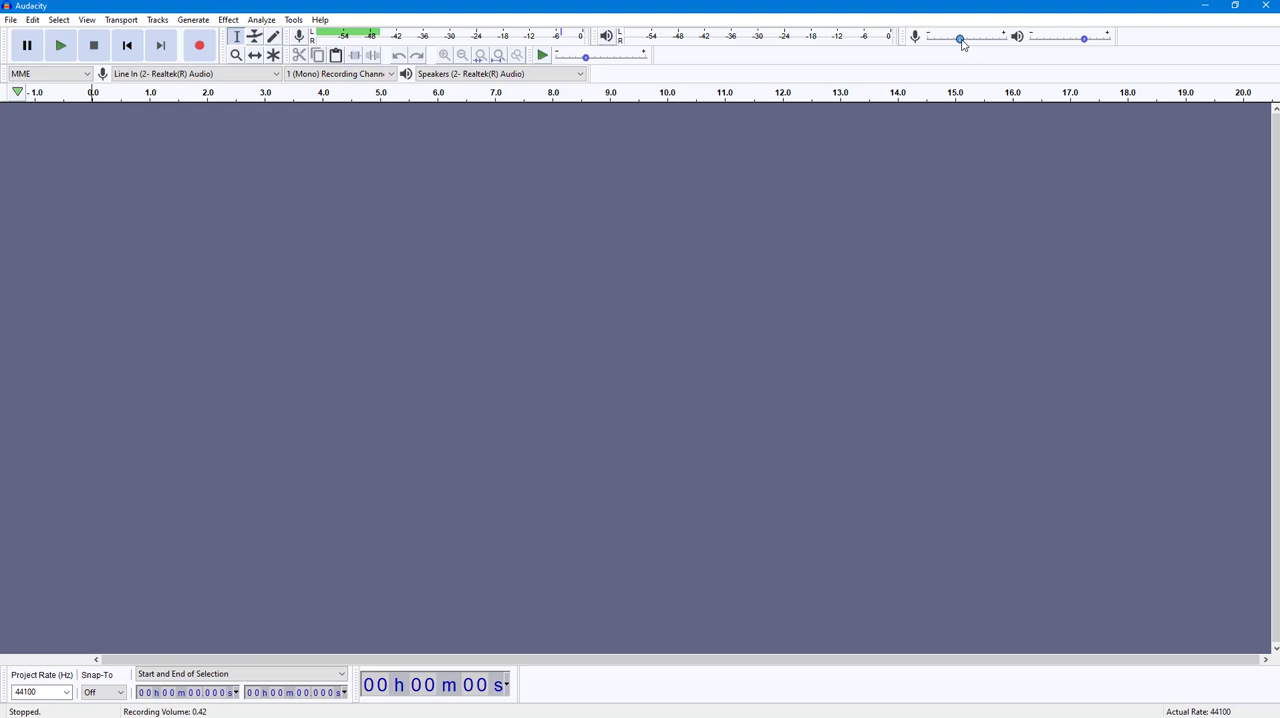
left_click_drag(958, 38, 996, 38)
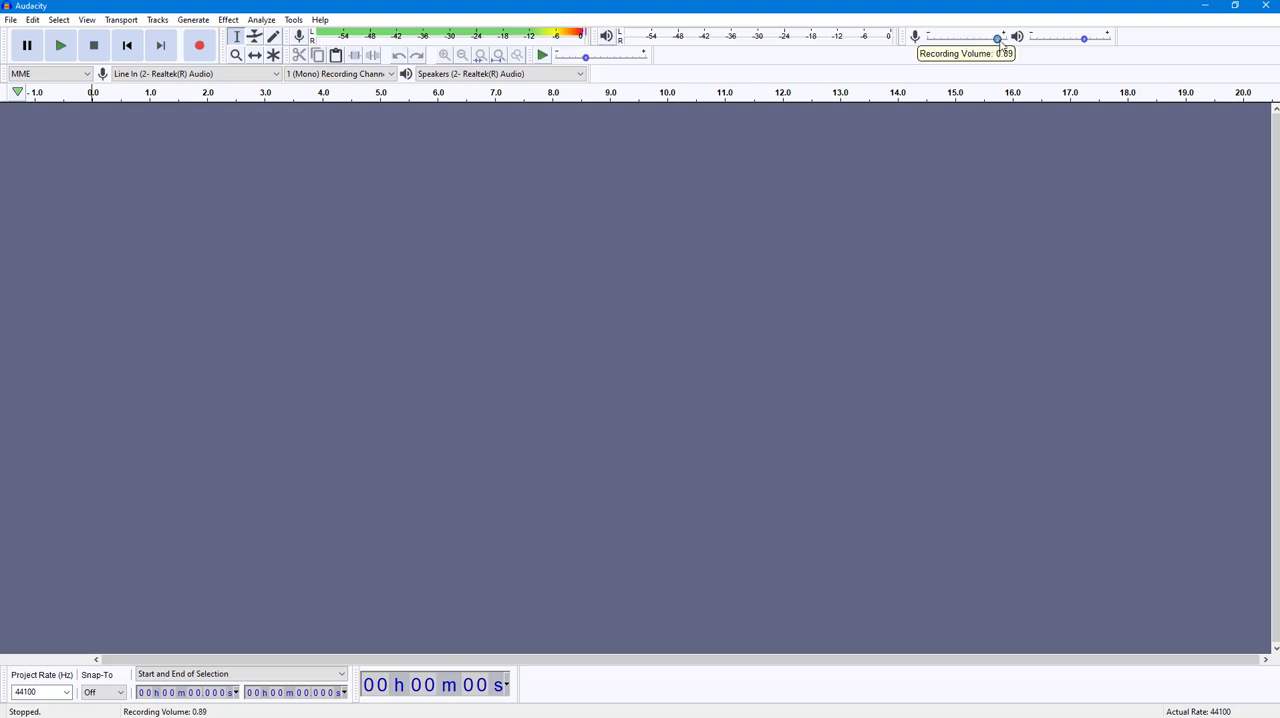
left_click_drag(996, 38, 1008, 38)
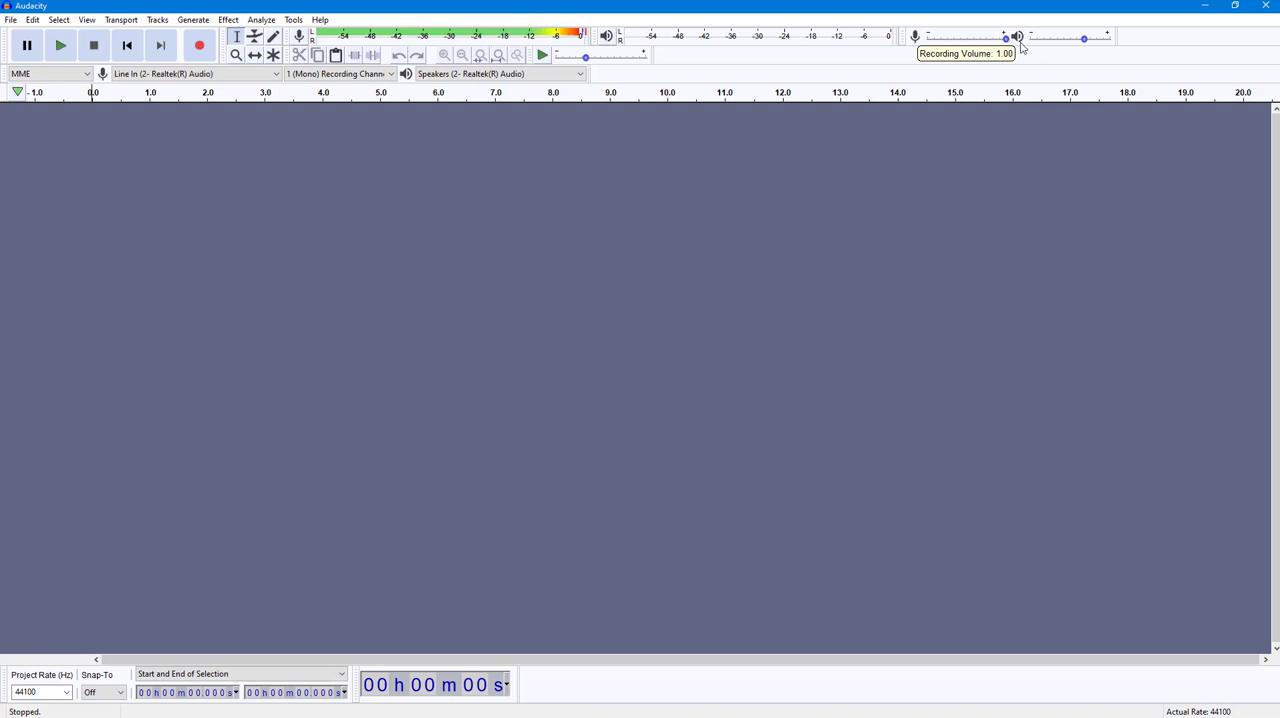
- Bring the recording volume back down to about 0.47
left_click_drag(1004, 38, 996, 38)
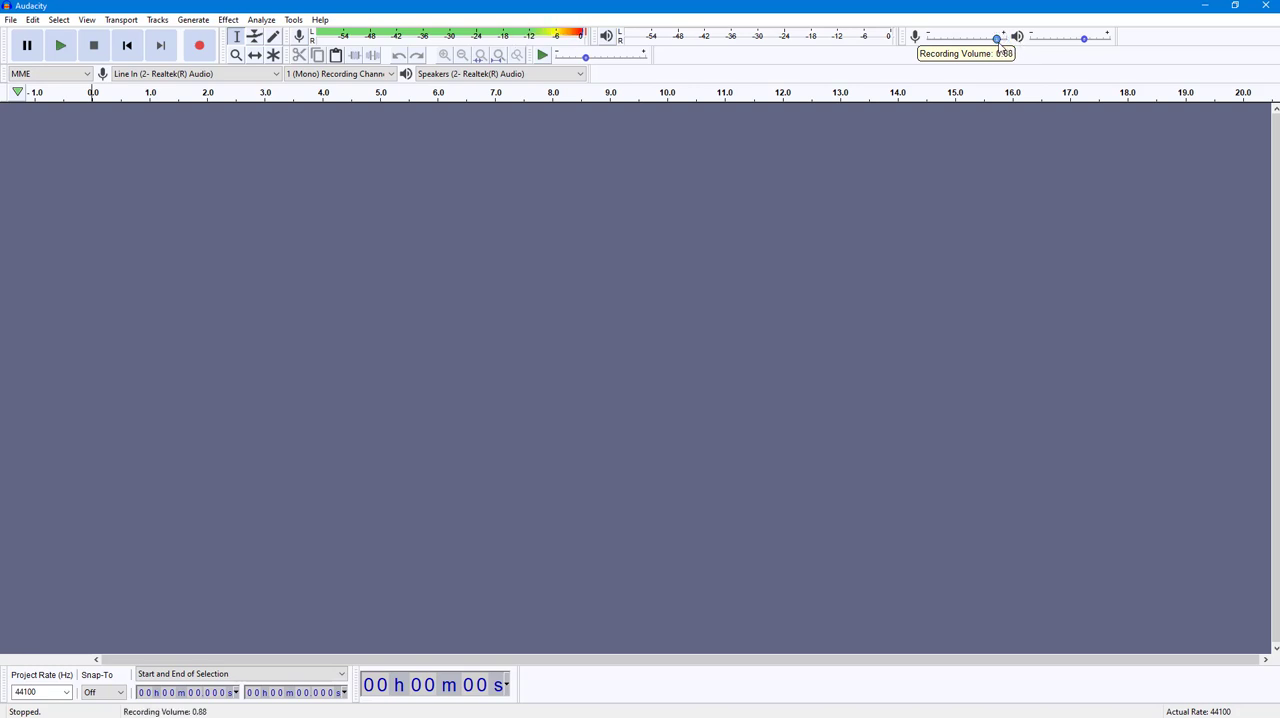
left_click_drag(998, 38, 968, 38)
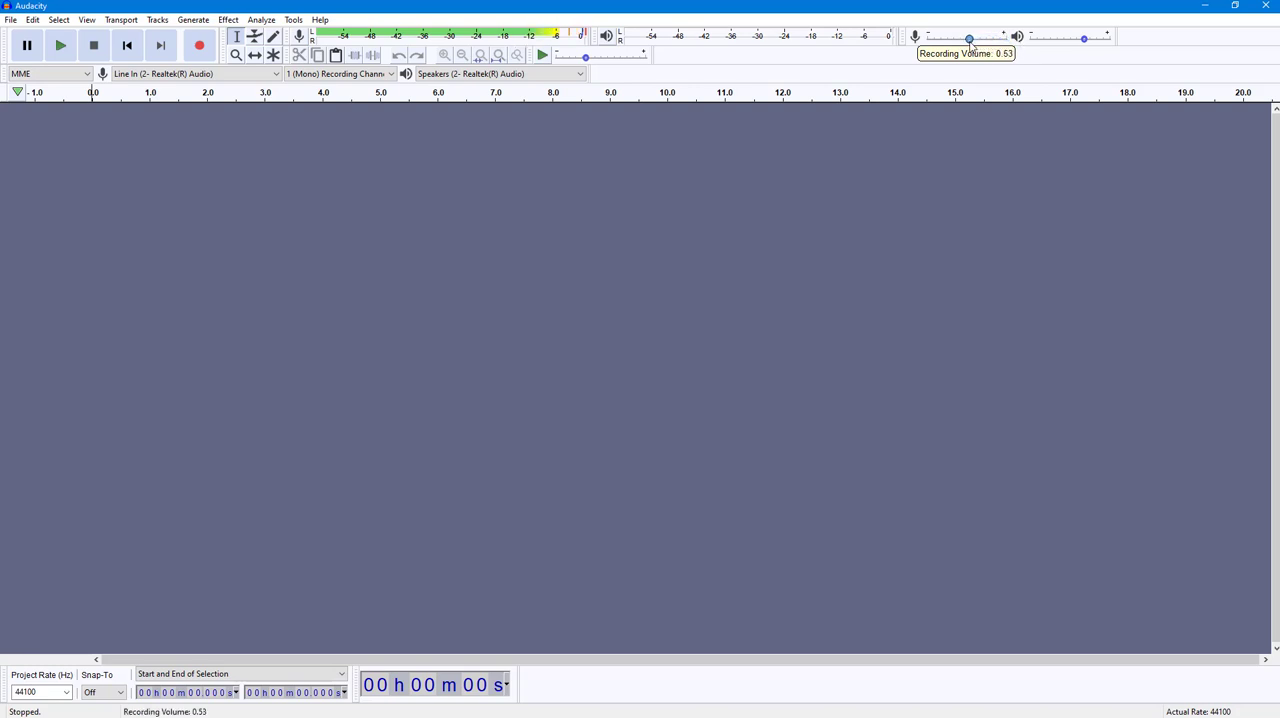
left_click_drag(968, 38, 964, 38)
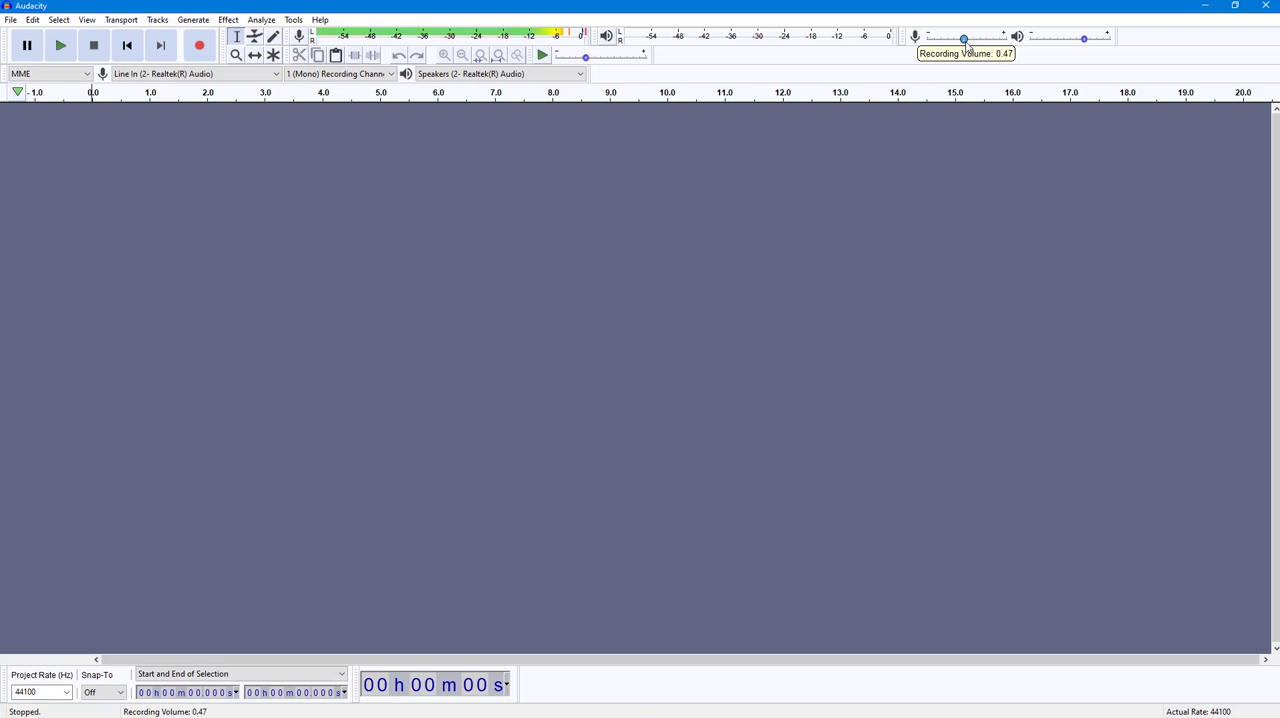
left_click_drag(964, 38, 946, 38)
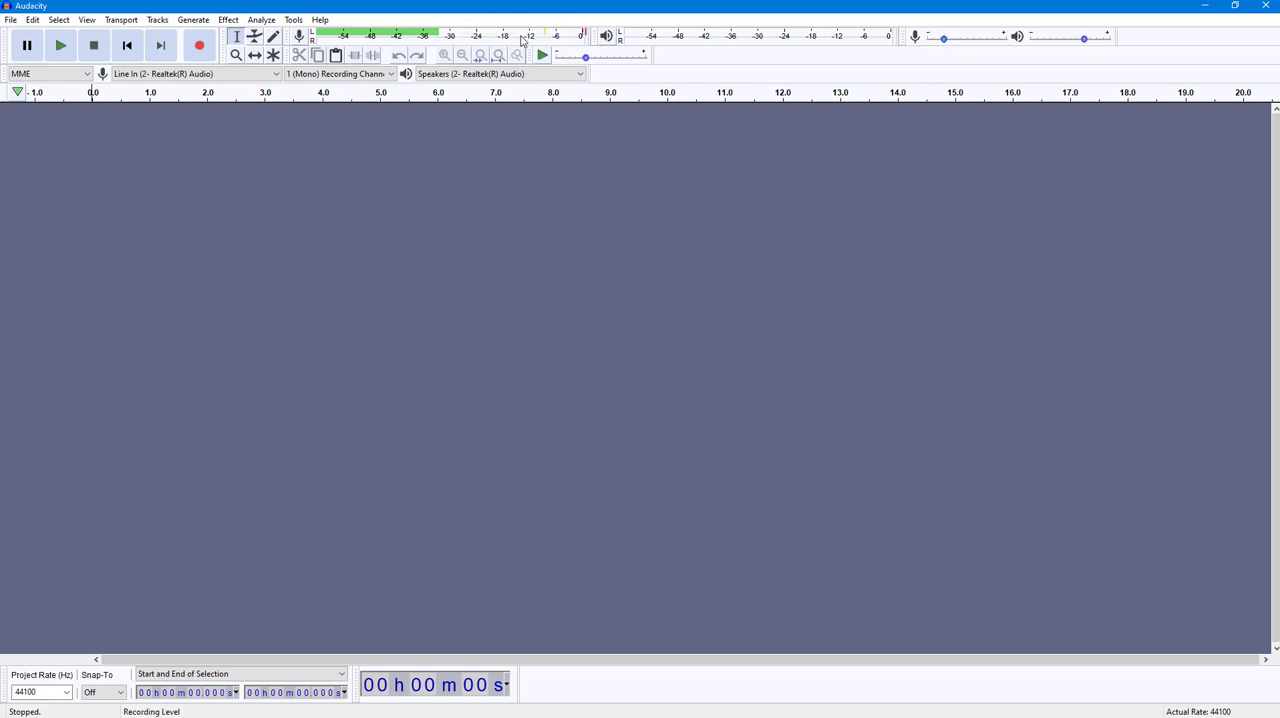
mouse_move(524, 32)
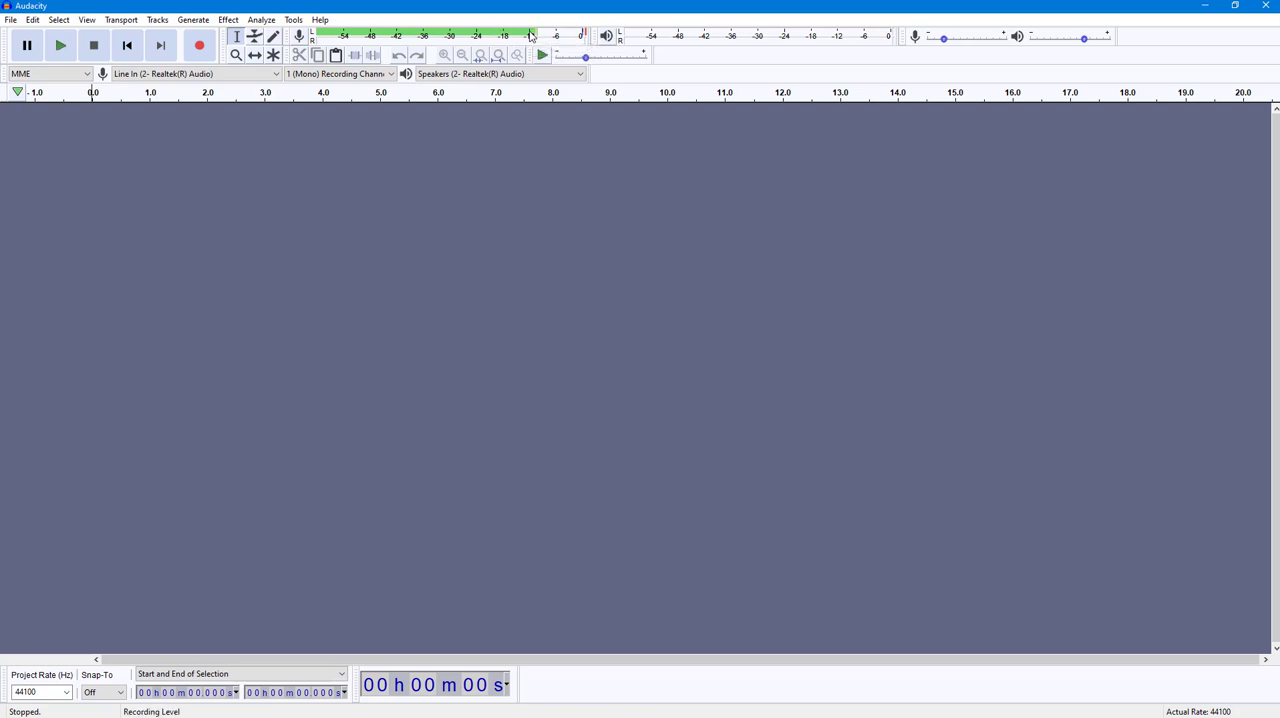
mouse_move(198, 48)
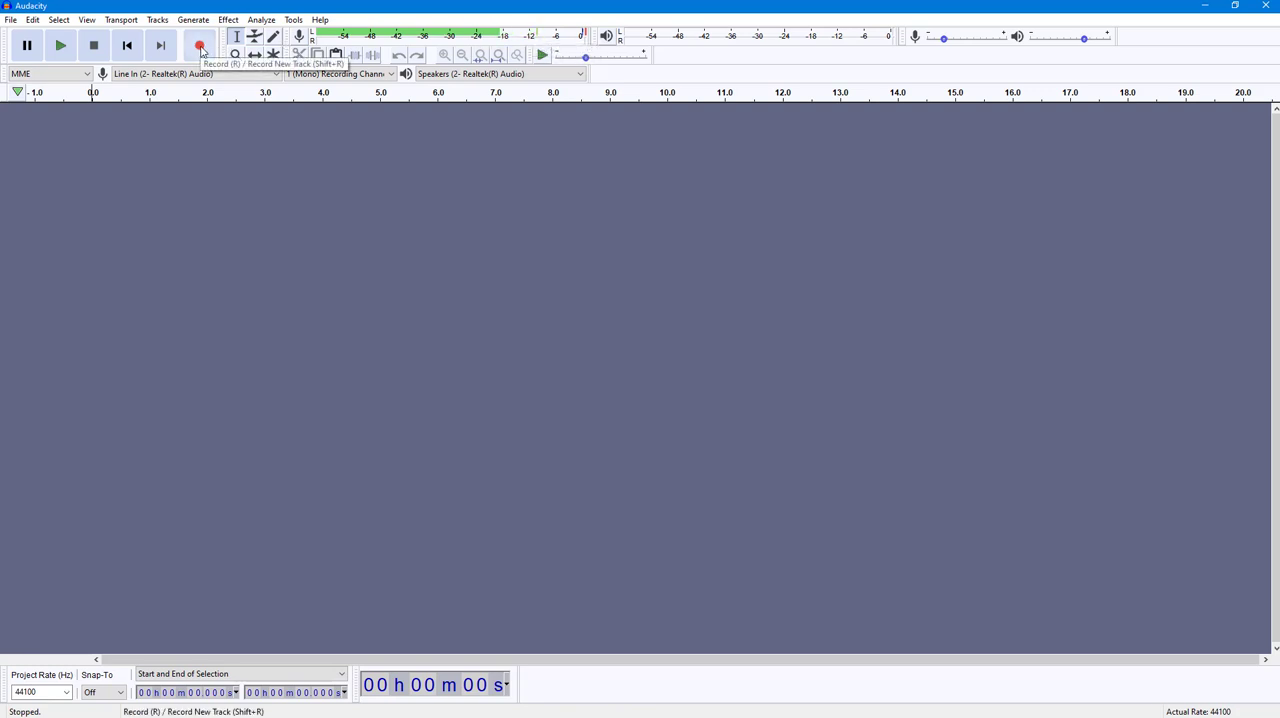
- Record a short clean take, stop, and raise the recording volume for a louder take
left_click(198, 48)
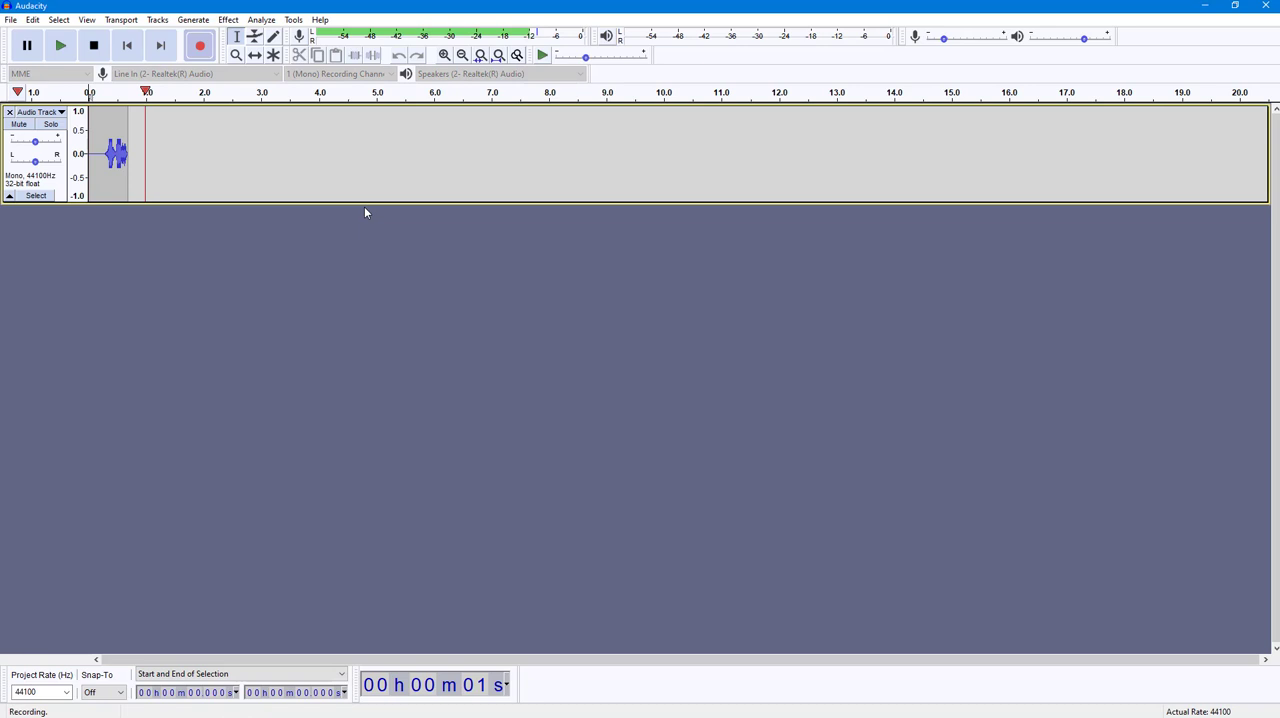
left_click(94, 44)
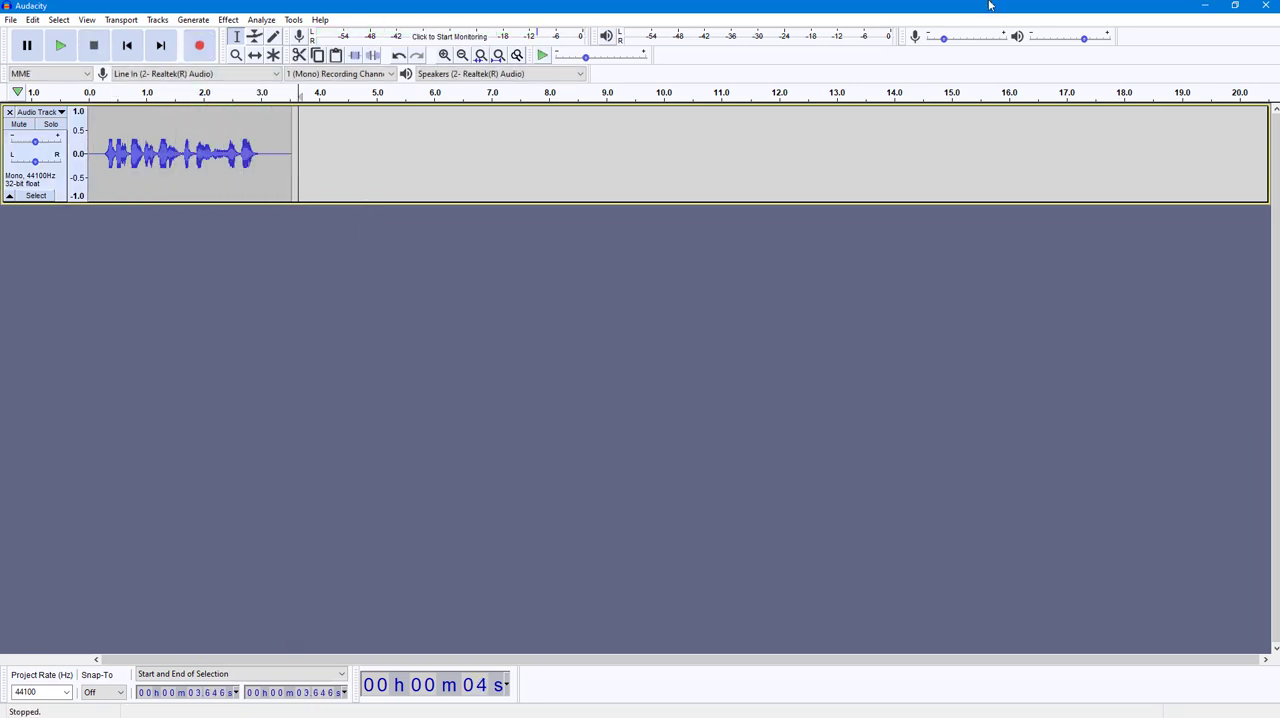
left_click_drag(940, 36, 976, 36)
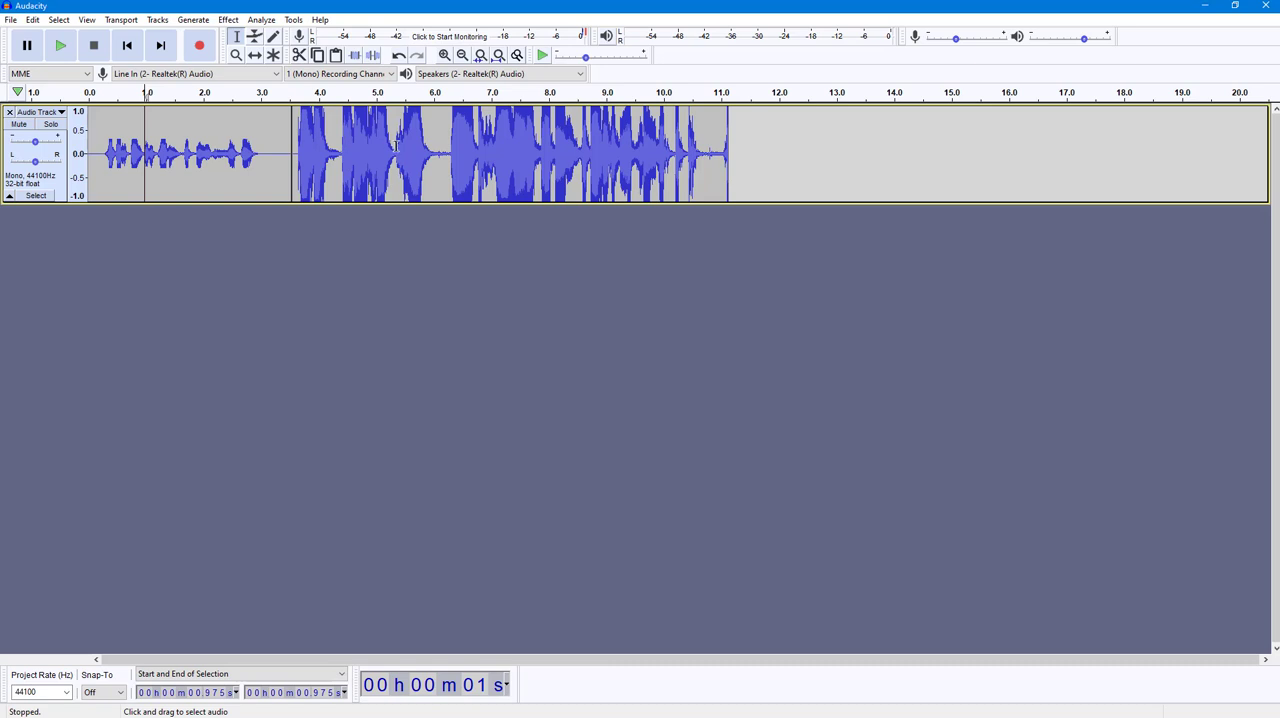
left_click(64, 48)
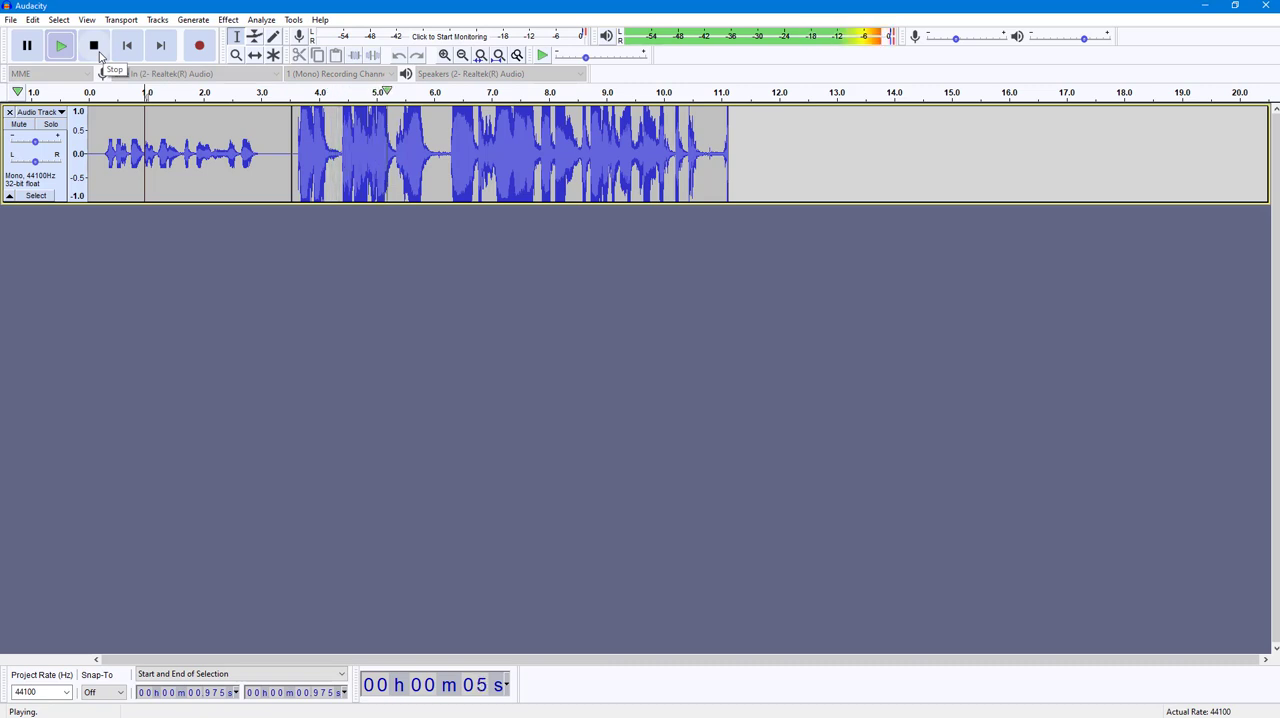
left_click(94, 48)
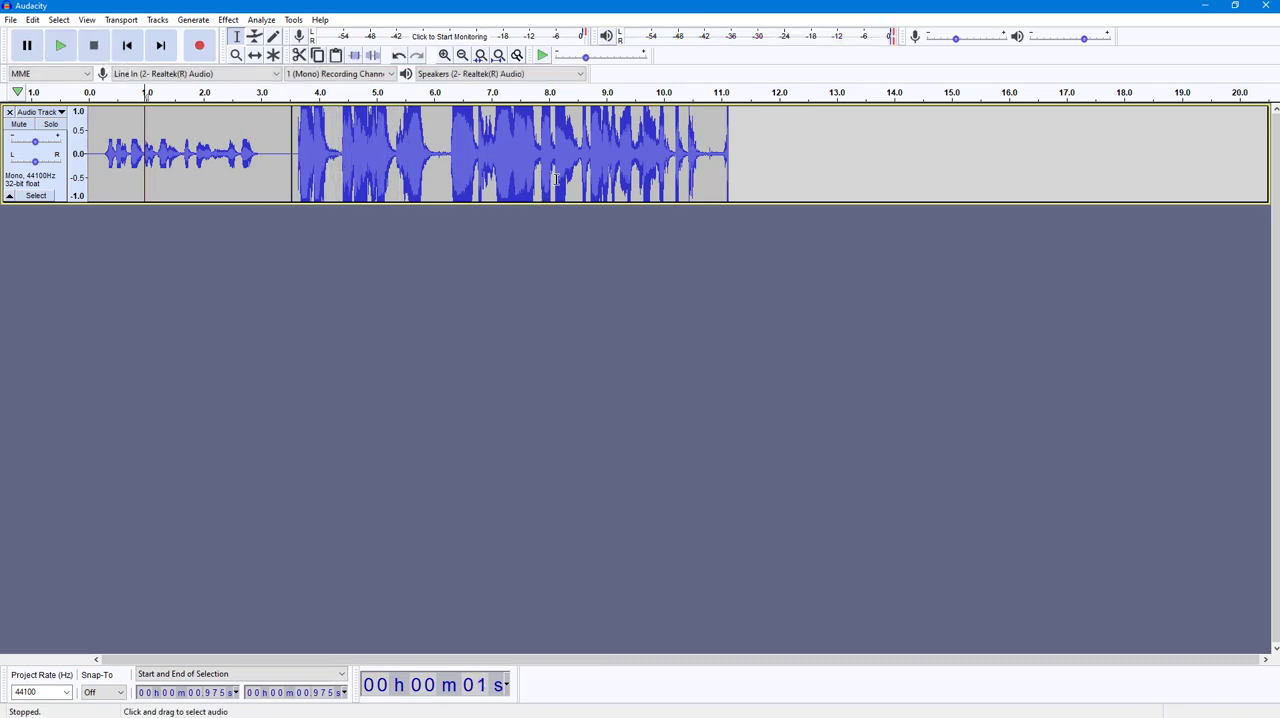
mouse_move(828, 182)
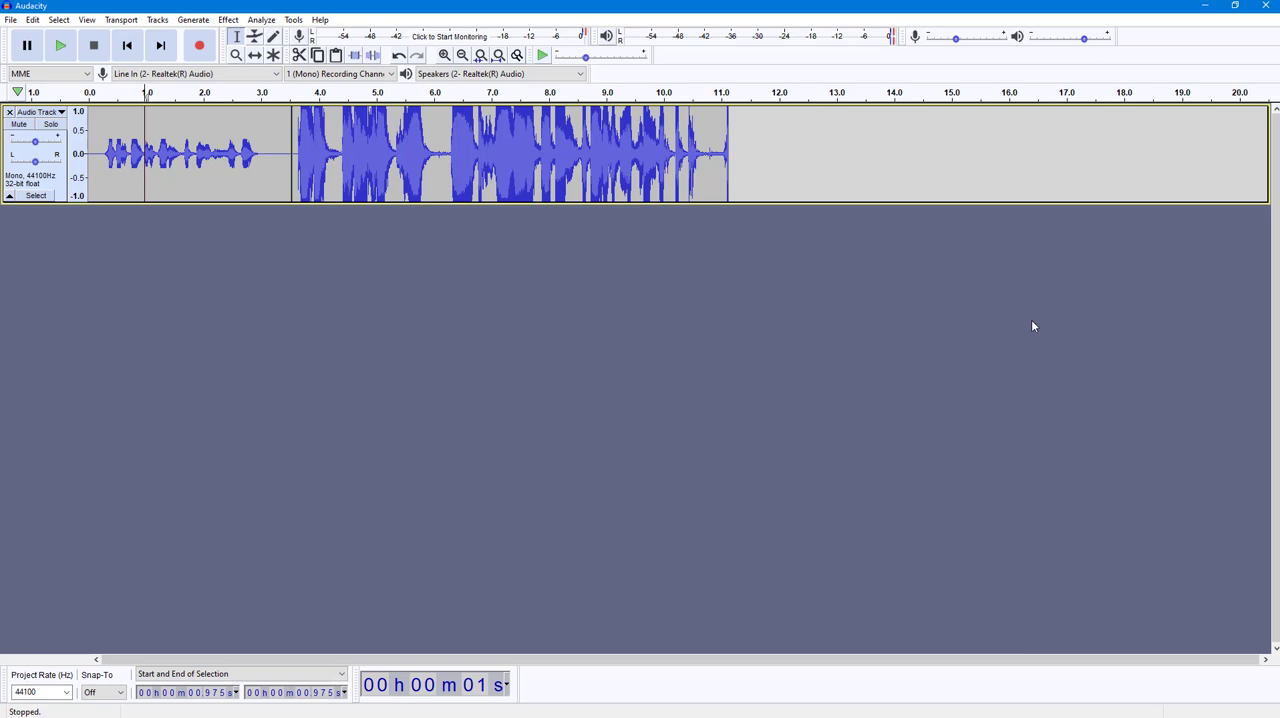
mouse_move(404, 378)
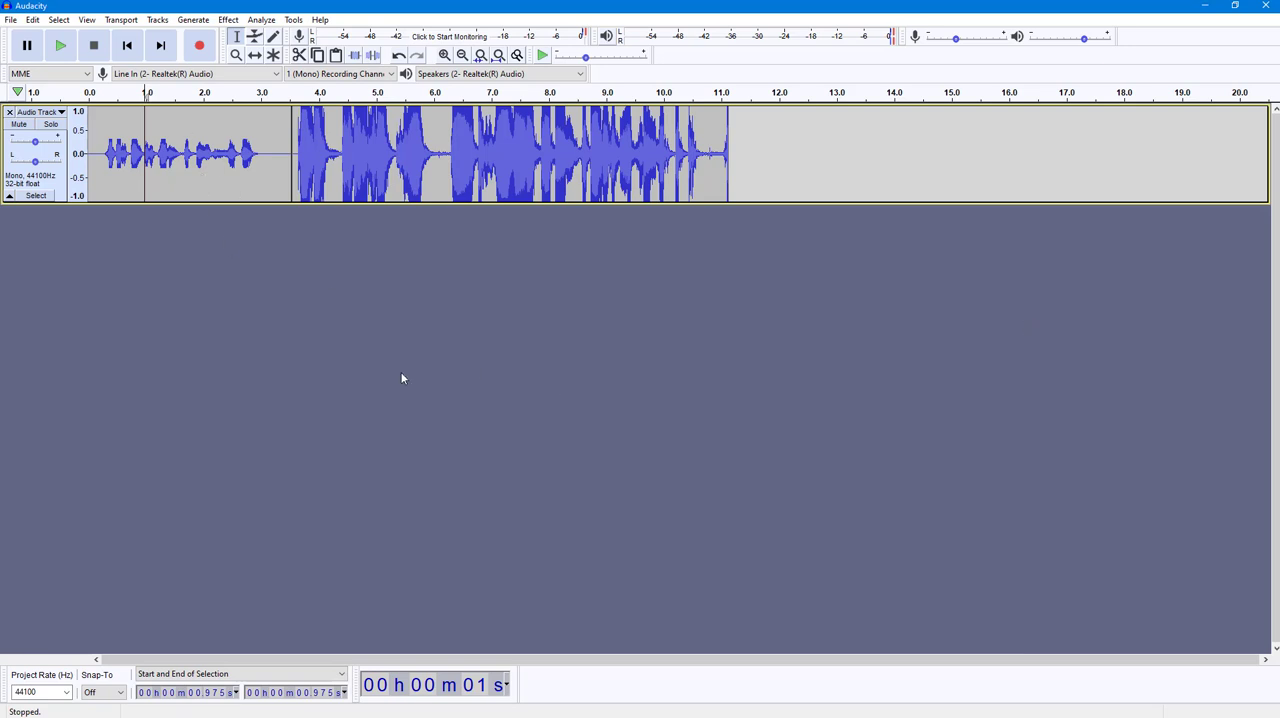